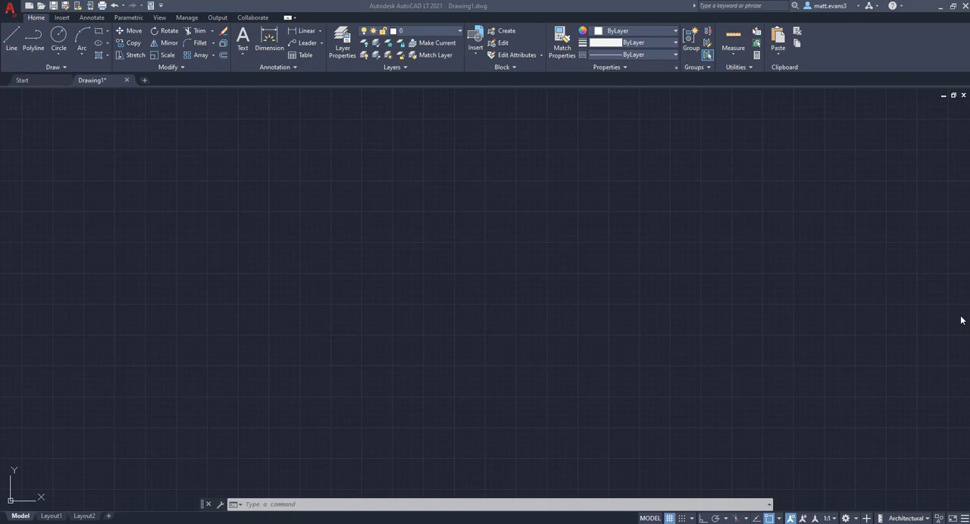
Draw a rectangle near the centre of the blank drawing.
{"action": "left_click_drag", "start_coordinate": [421, 241], "coordinate": [522, 294]}
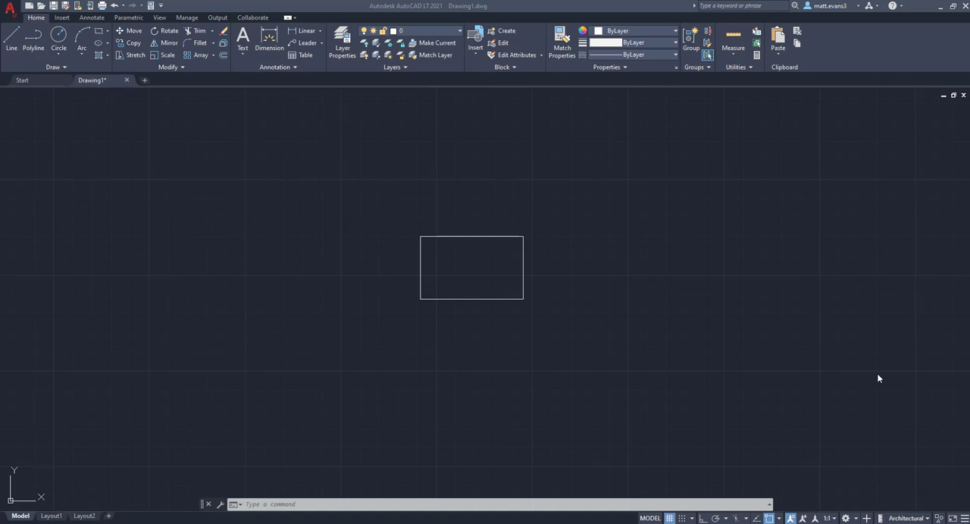
{"action": "mouse_move", "coordinate": [162, 188]}
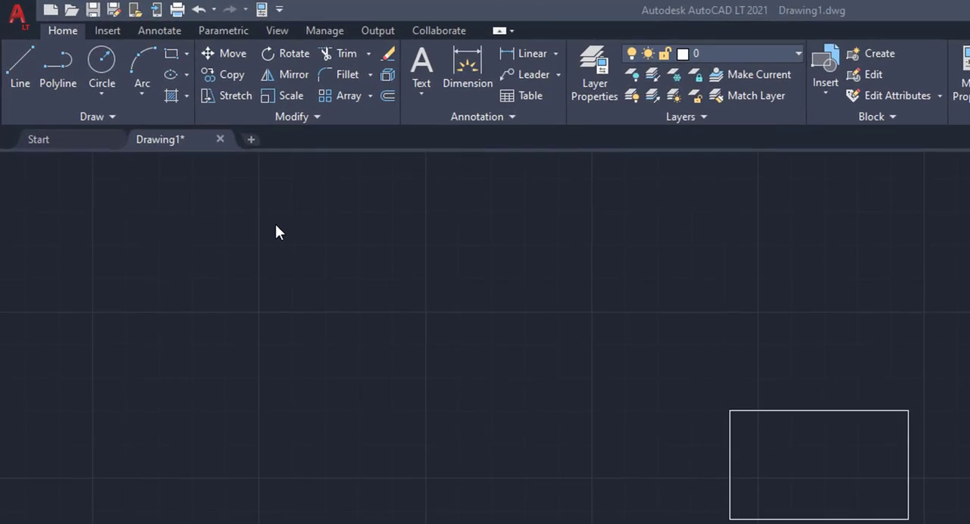
{"action": "mouse_move", "coordinate": [287, 53]}
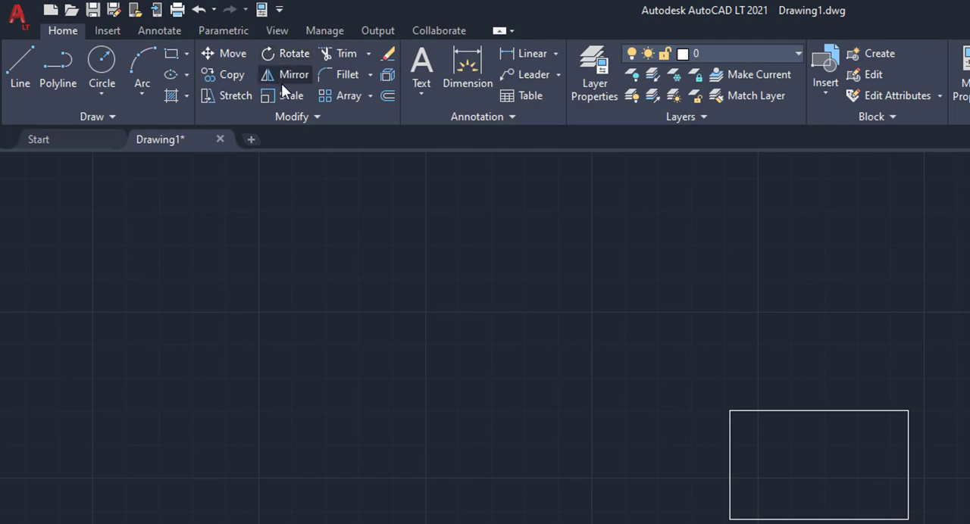
Rotate the rectangle 277 degrees about its upper-left corner.
{"action": "left_click", "coordinate": [293, 53]}
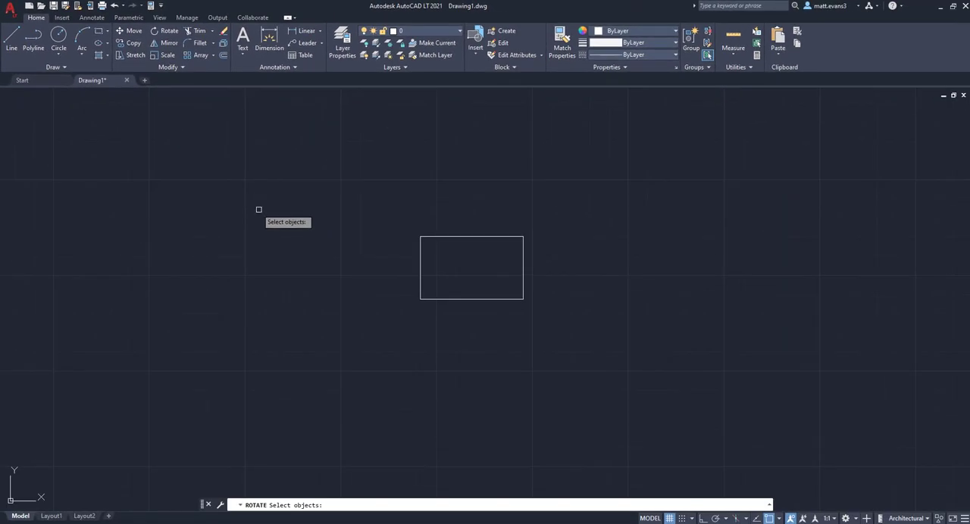
{"action": "mouse_move", "coordinate": [288, 226]}
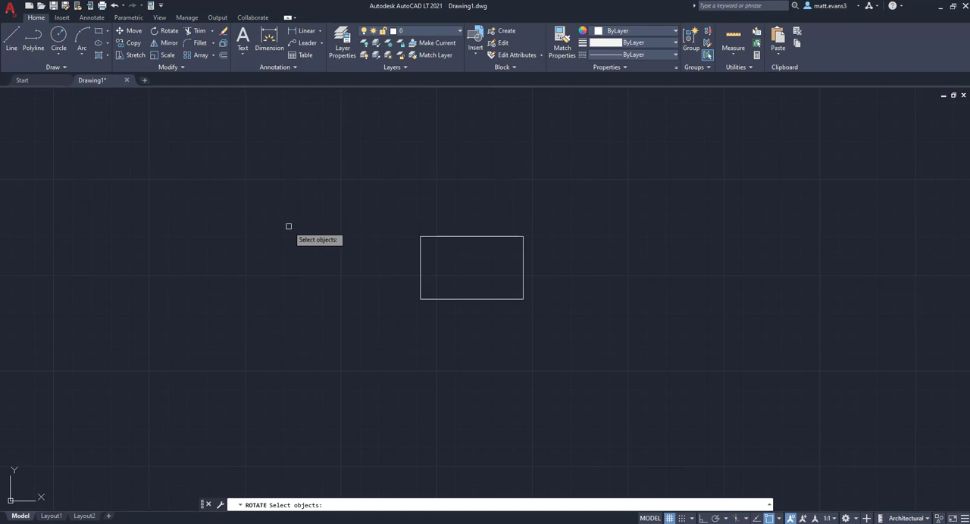
{"action": "mouse_move", "coordinate": [383, 258]}
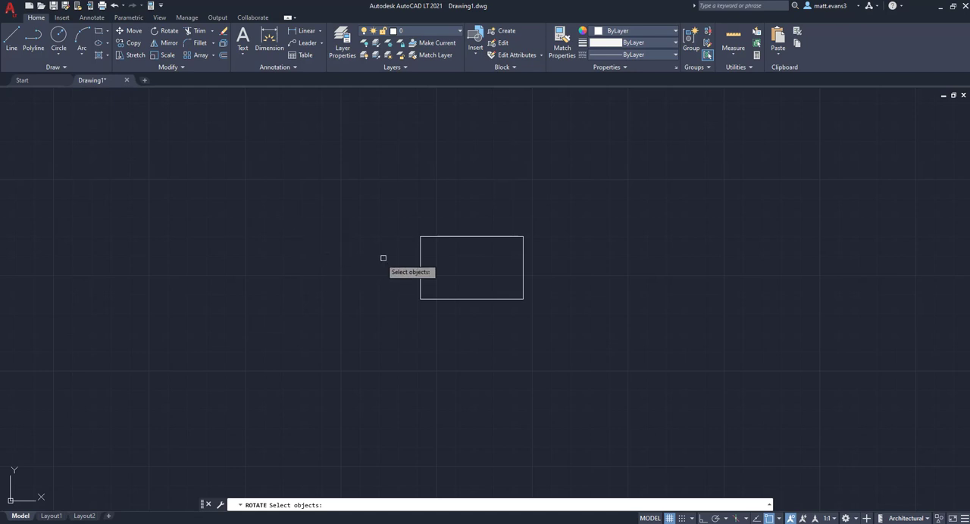
{"action": "mouse_move", "coordinate": [420, 258]}
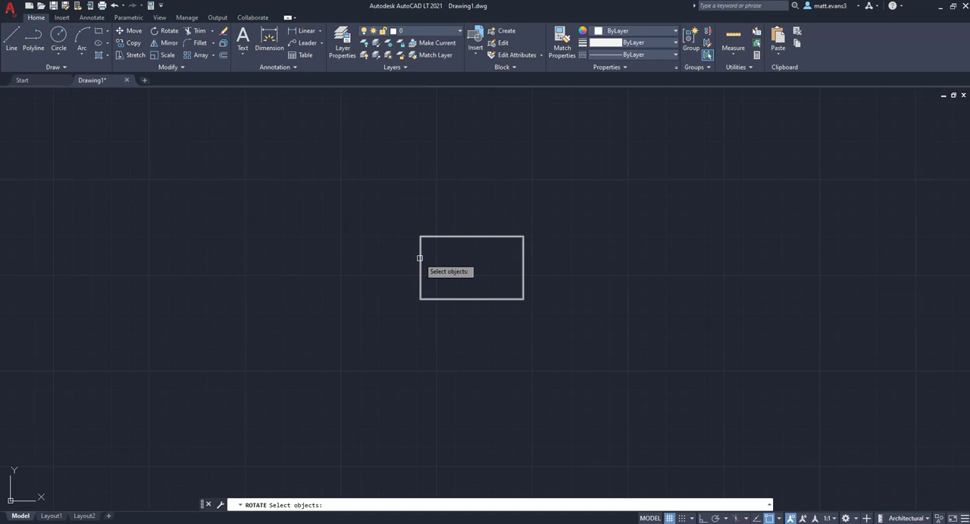
{"action": "left_click", "coordinate": [471, 267]}
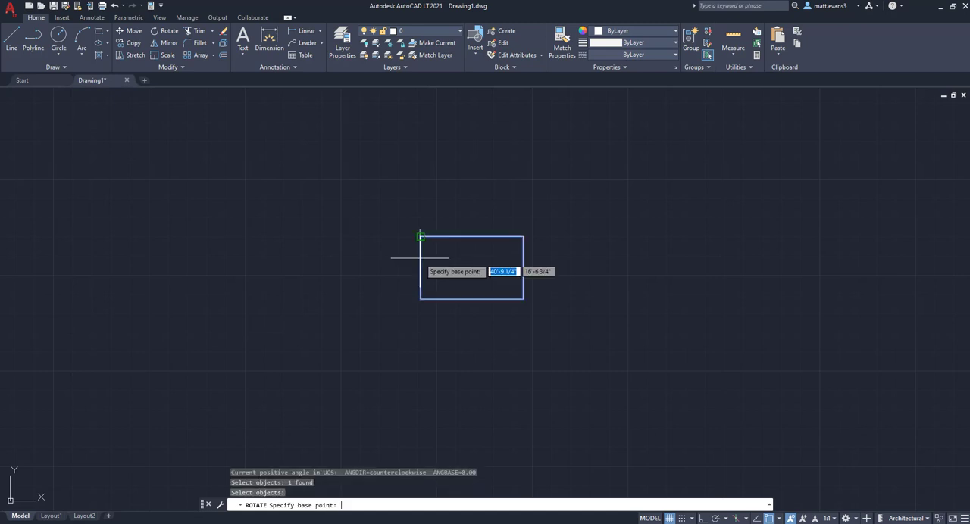
{"action": "mouse_move", "coordinate": [421, 238]}
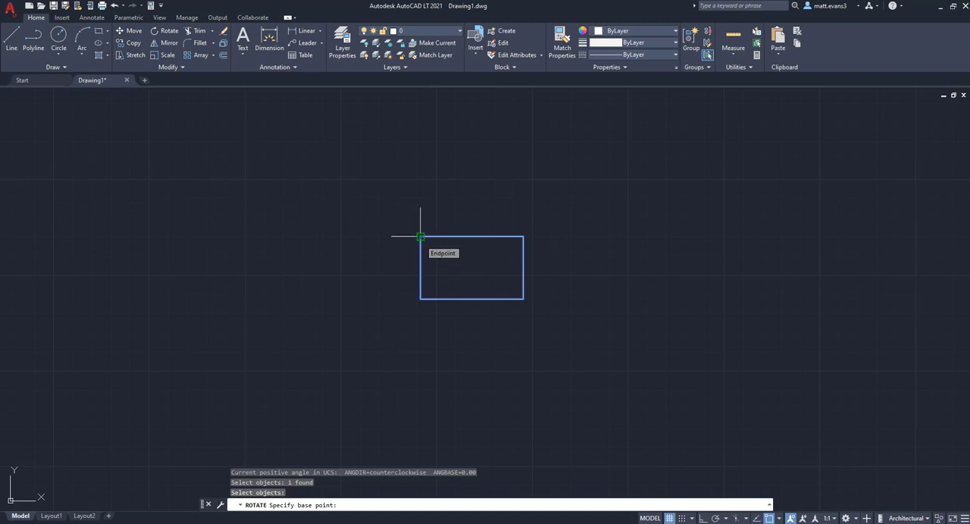
{"action": "left_click", "coordinate": [421, 238]}
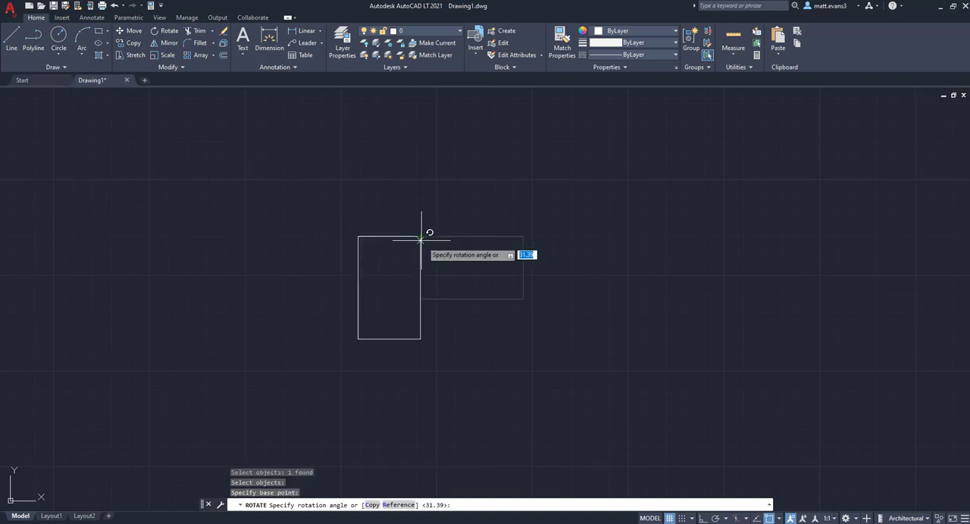
{"action": "mouse_move", "coordinate": [420, 195]}
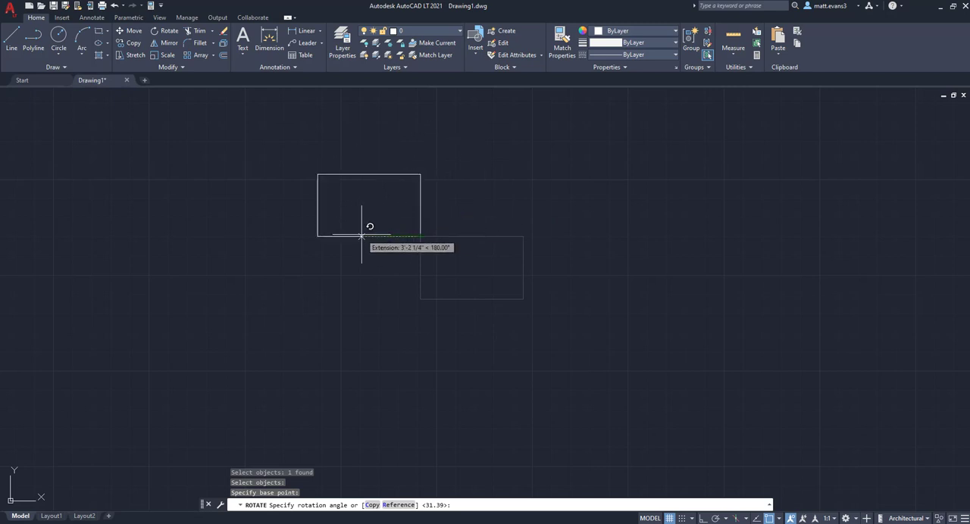
{"action": "mouse_move", "coordinate": [420, 307]}
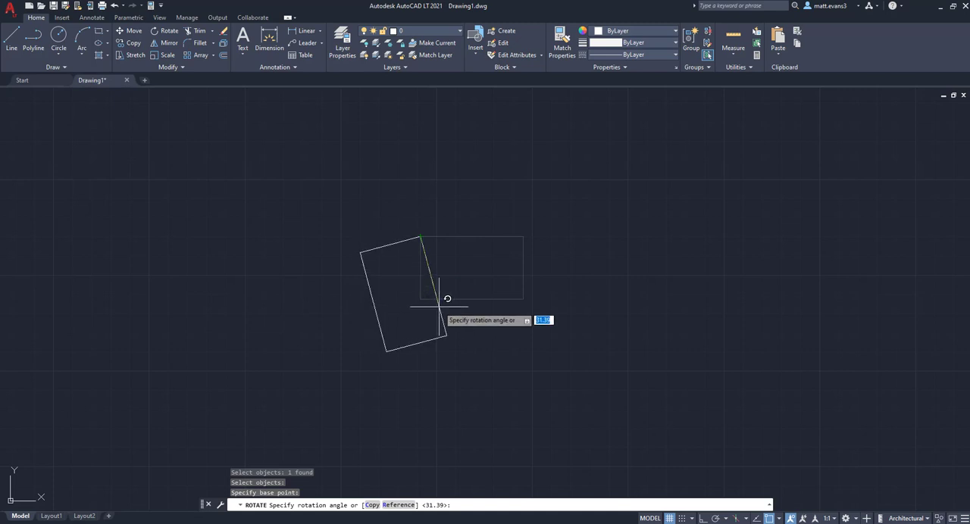
{"action": "type", "text": "277"}
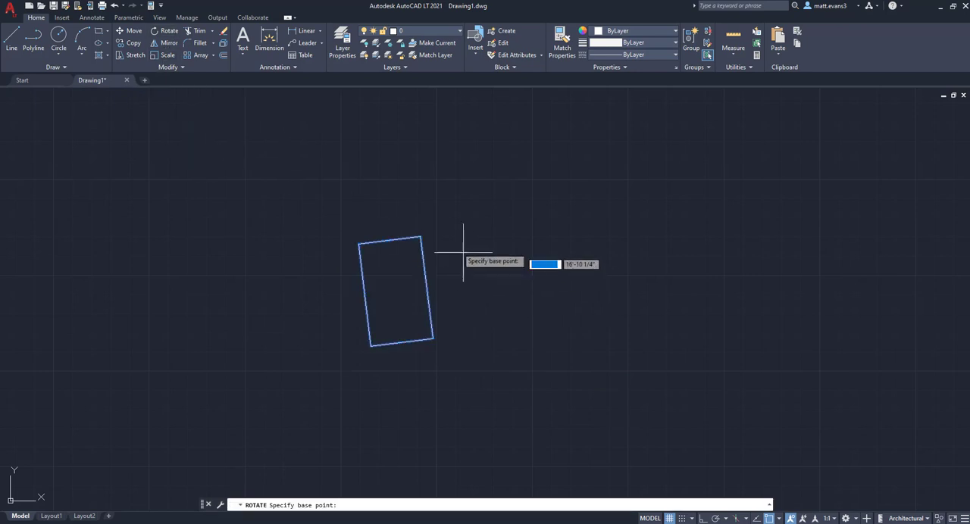
{"action": "mouse_move", "coordinate": [404, 204]}
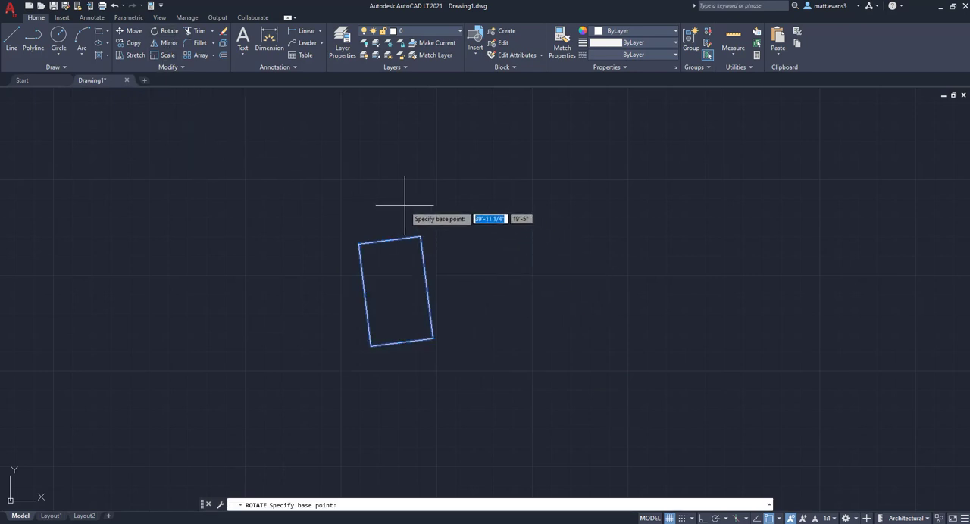
Pick a rotation pivot point above the tilted rectangle.
{"action": "left_click", "coordinate": [405, 197]}
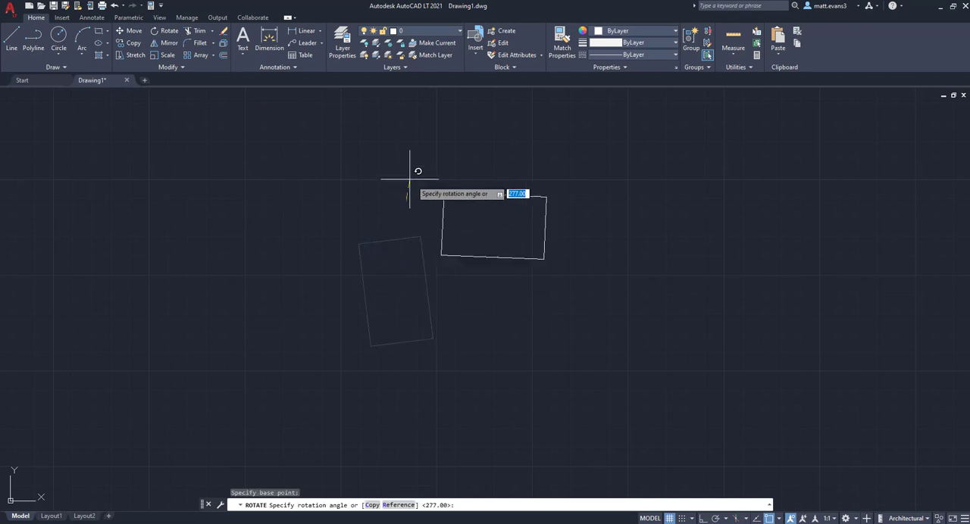
{"action": "mouse_move", "coordinate": [413, 187]}
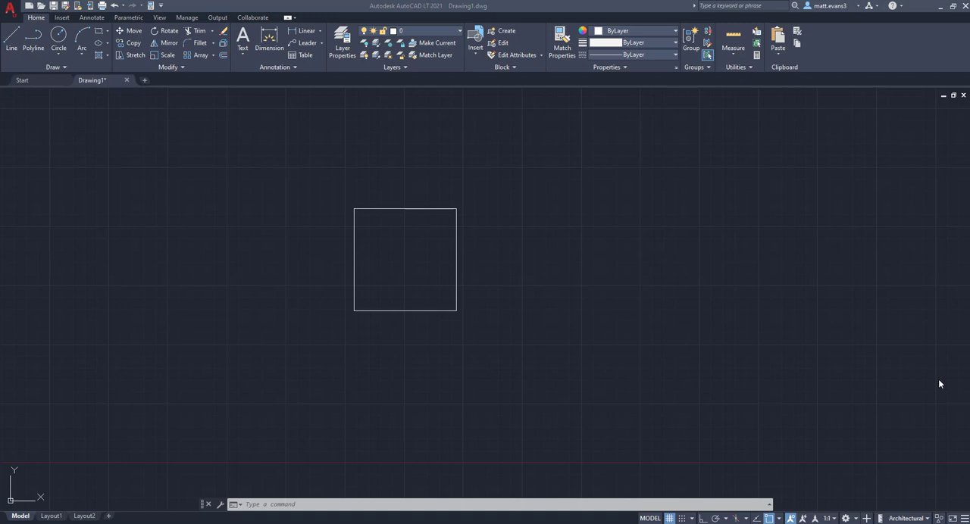
{"action": "mouse_move", "coordinate": [233, 188]}
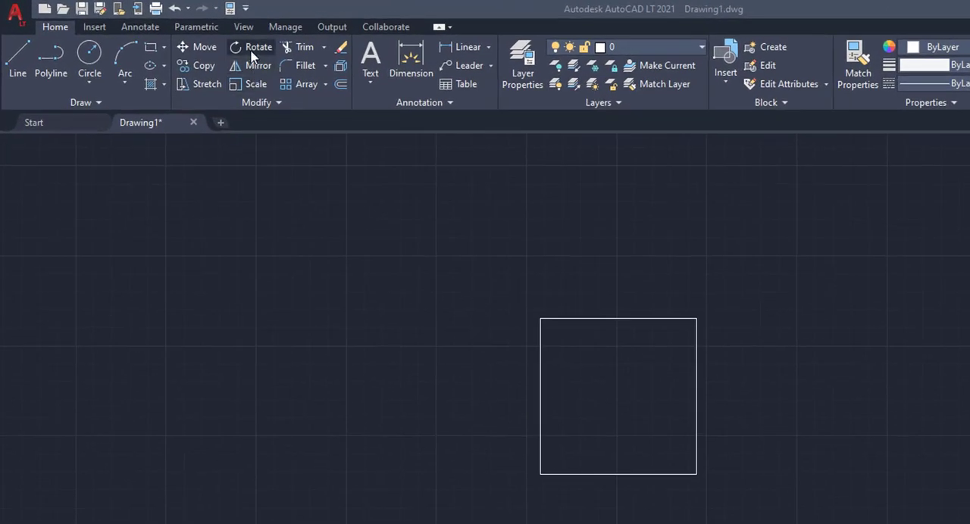
Start rotating the square, pivoting on its lower-left corner.
{"action": "left_click", "coordinate": [258, 47]}
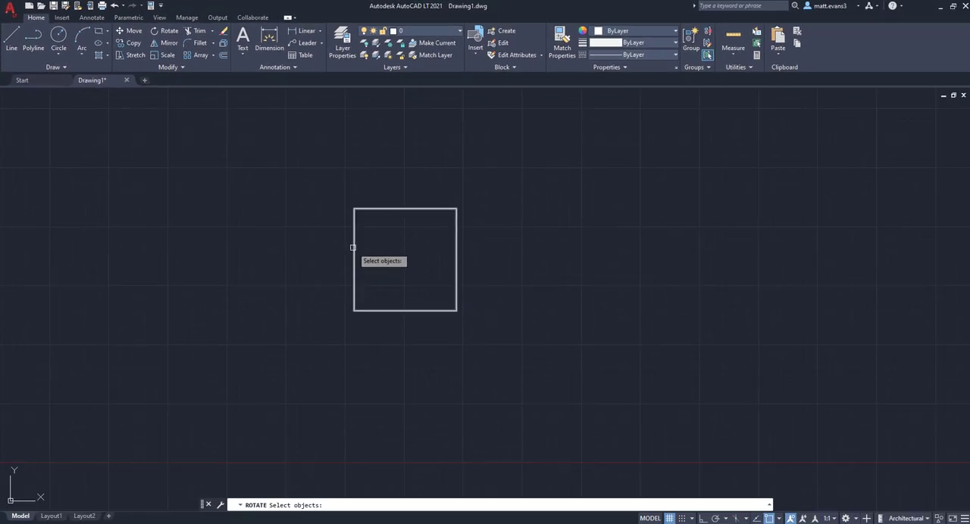
{"action": "left_click", "coordinate": [404, 259]}
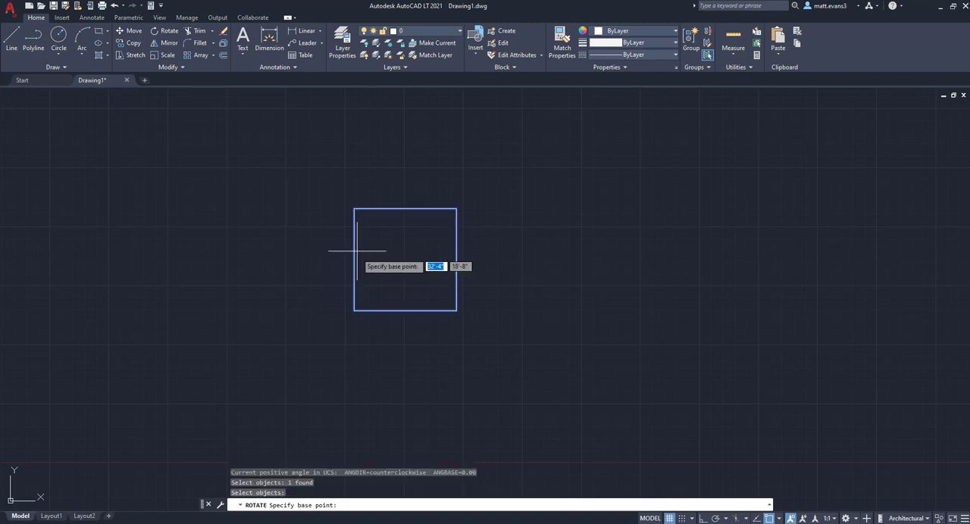
{"action": "left_click", "coordinate": [354, 311]}
{"action": "type", "text": "c"}
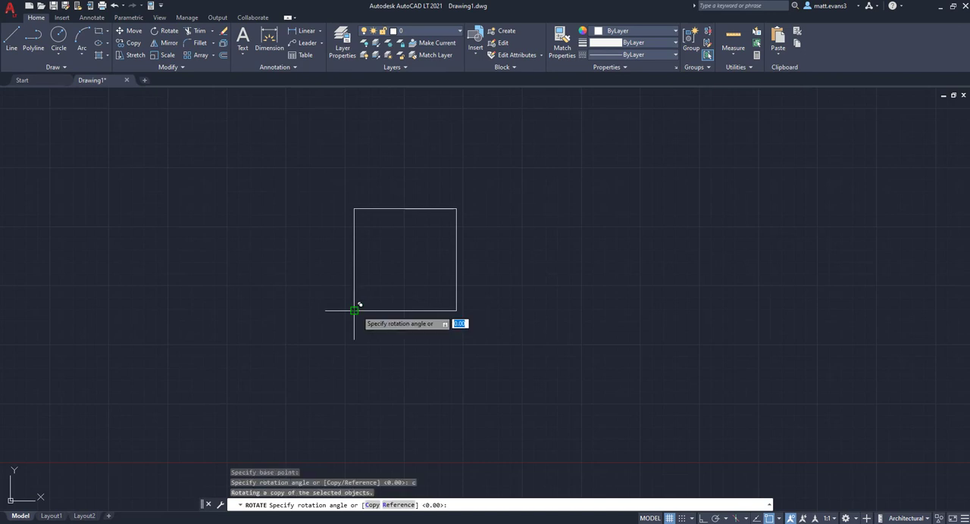
{"action": "mouse_move", "coordinate": [334, 387]}
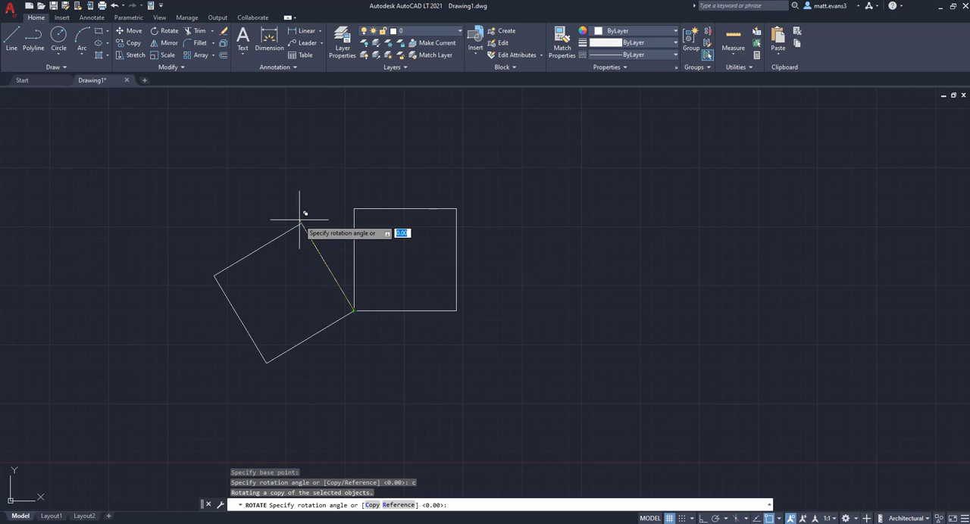
{"action": "mouse_move", "coordinate": [460, 253]}
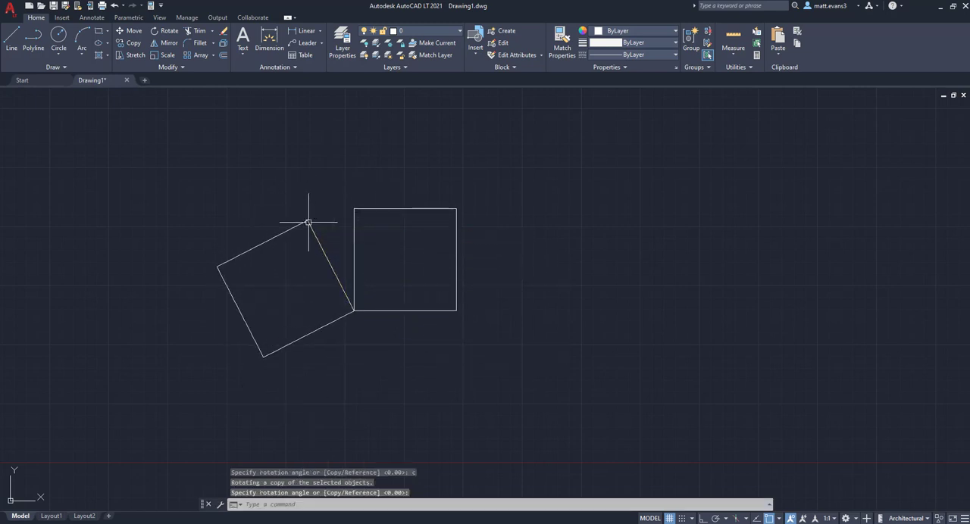
{"action": "mouse_move", "coordinate": [535, 339]}
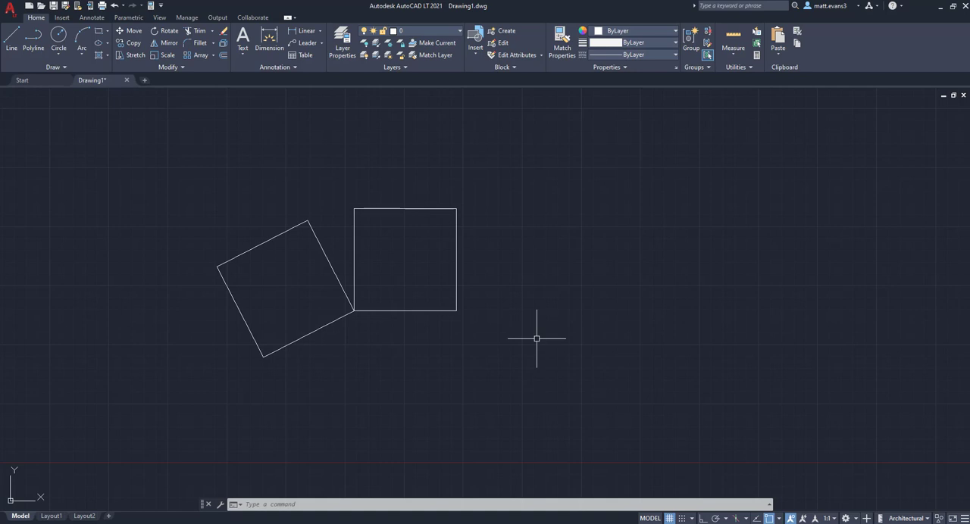
{"action": "mouse_move", "coordinate": [362, 241]}
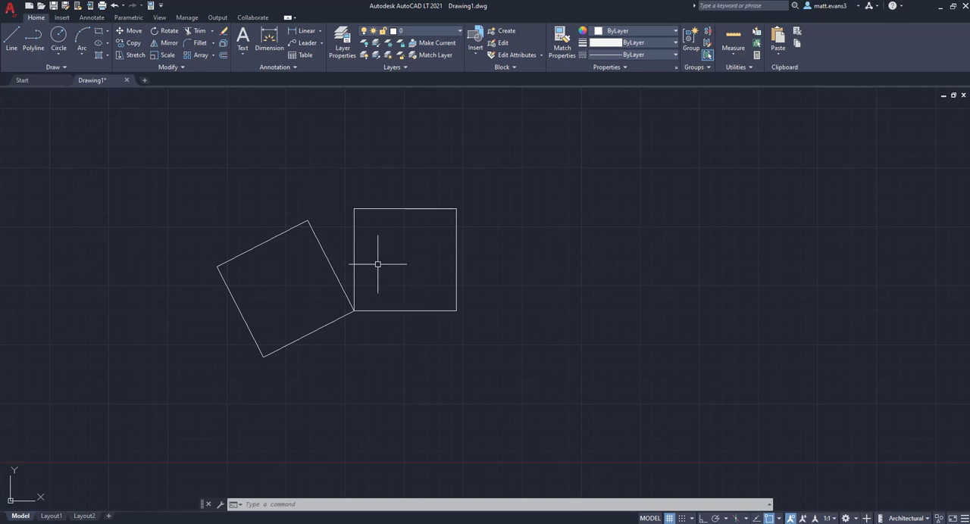
{"action": "mouse_move", "coordinate": [395, 218]}
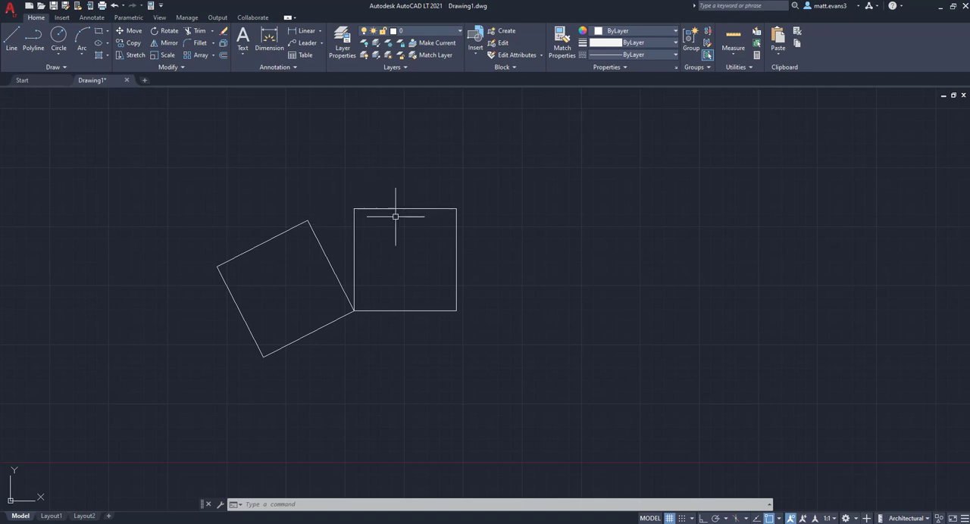
{"action": "mouse_move", "coordinate": [504, 266]}
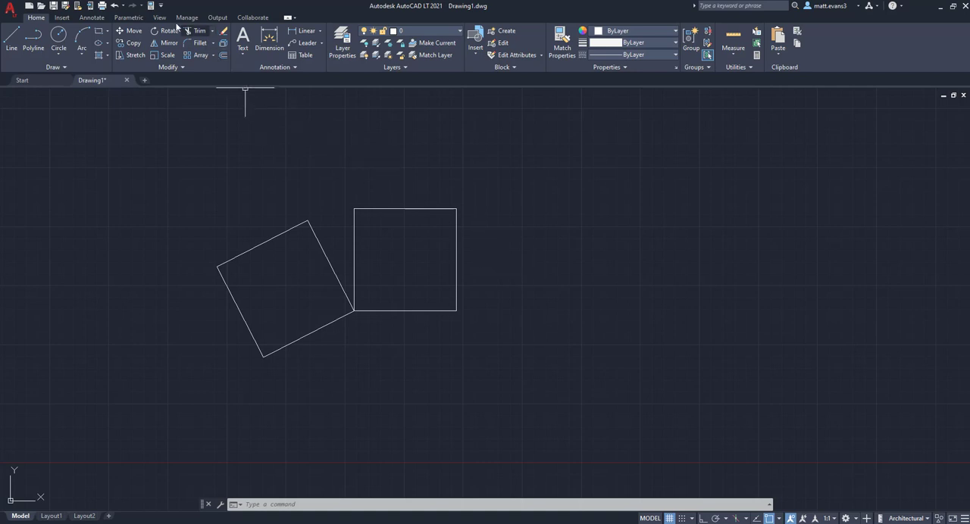
Rotate the tilted square about the shared corner using the Reference option.
{"action": "left_click", "coordinate": [168, 30]}
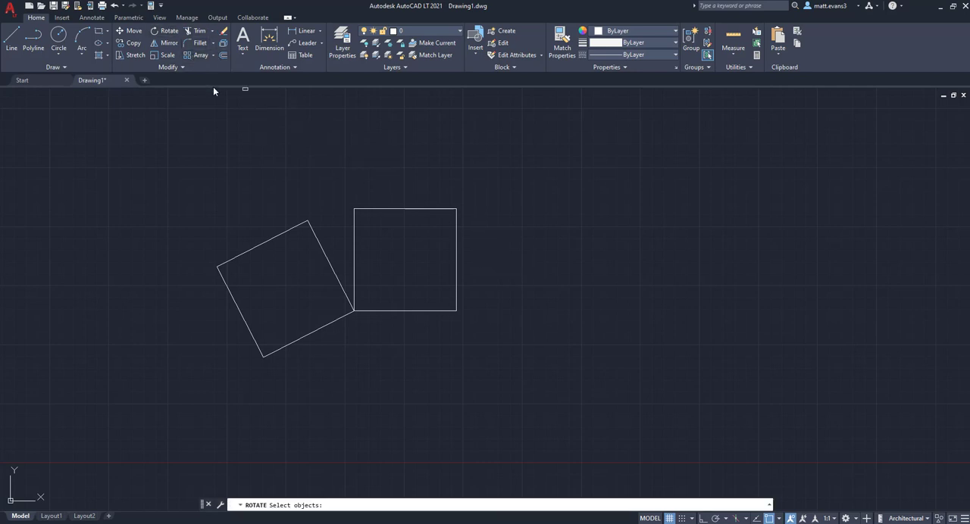
{"action": "mouse_move", "coordinate": [295, 227]}
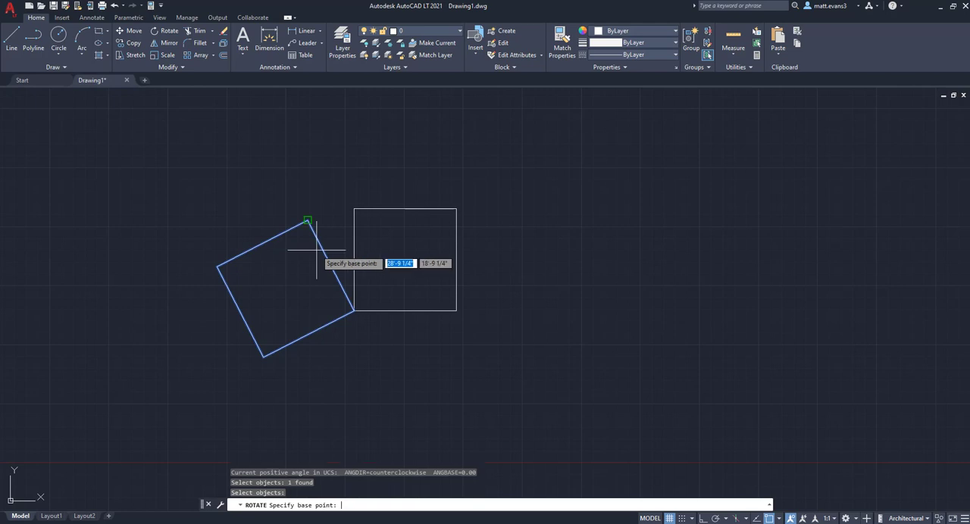
{"action": "mouse_move", "coordinate": [354, 310]}
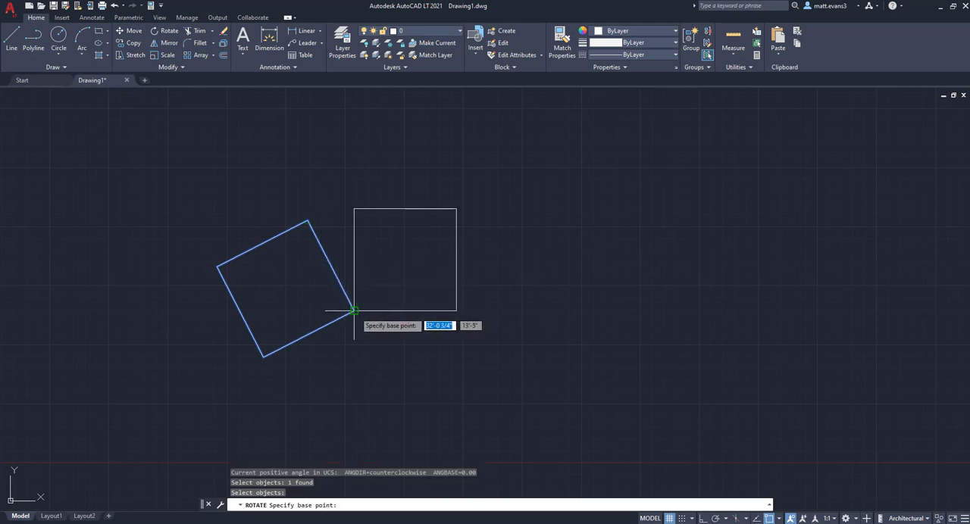
{"action": "left_click", "coordinate": [353, 310]}
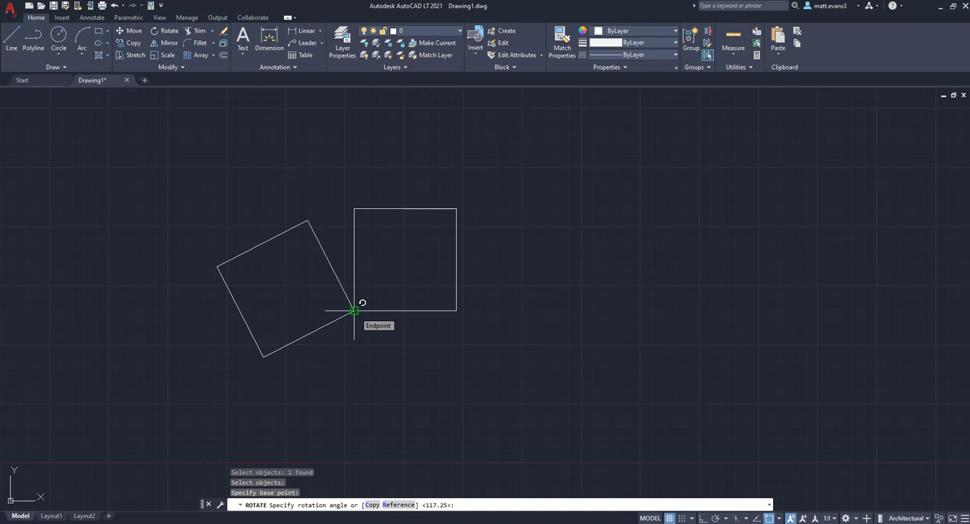
{"action": "type", "text": "r"}
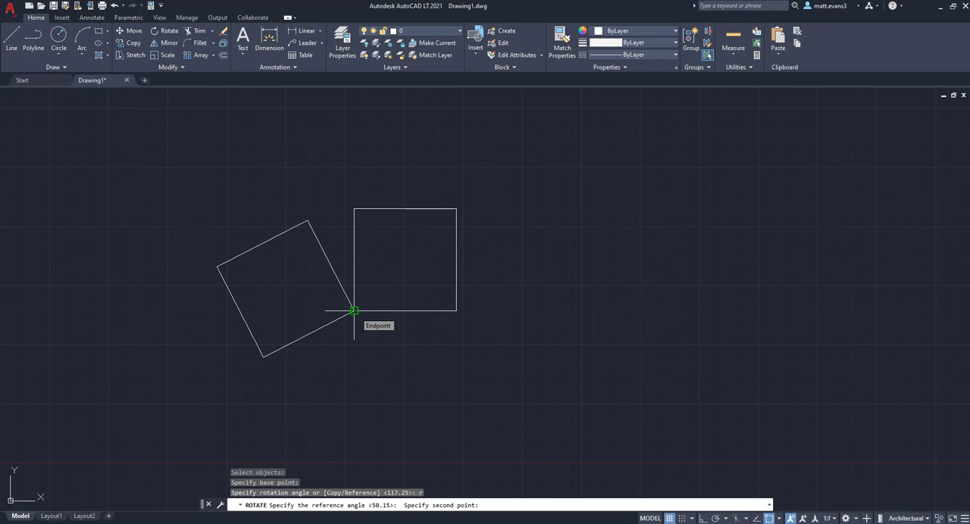
{"action": "mouse_move", "coordinate": [307, 219]}
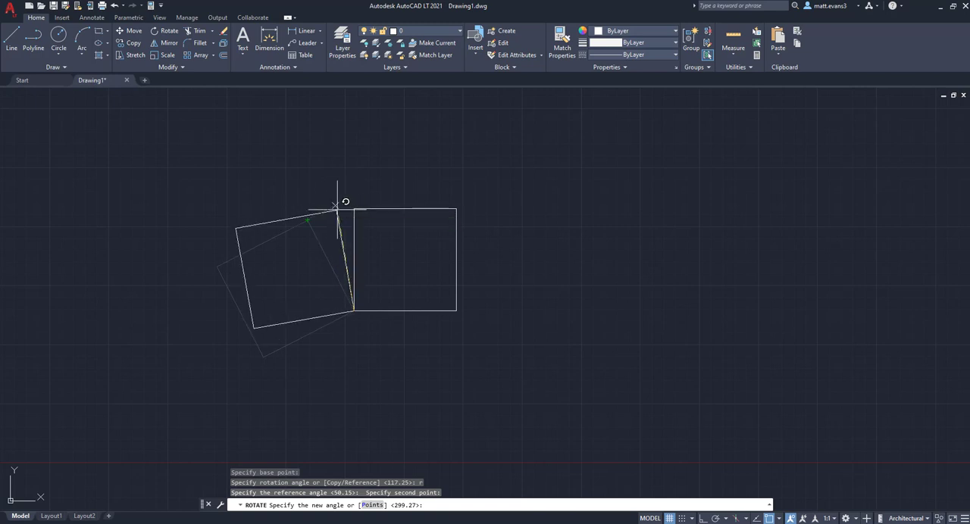
{"action": "mouse_move", "coordinate": [318, 216]}
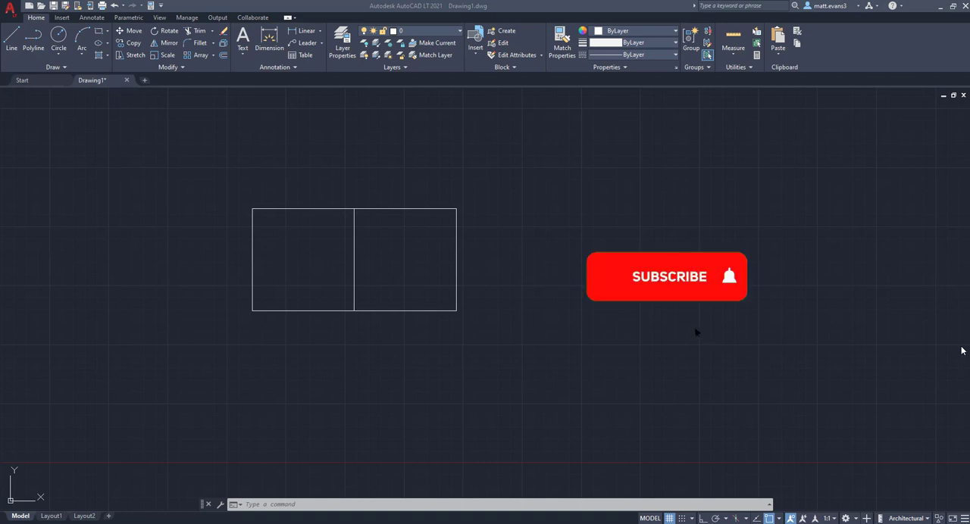
{"action": "left_click", "coordinate": [665, 277]}
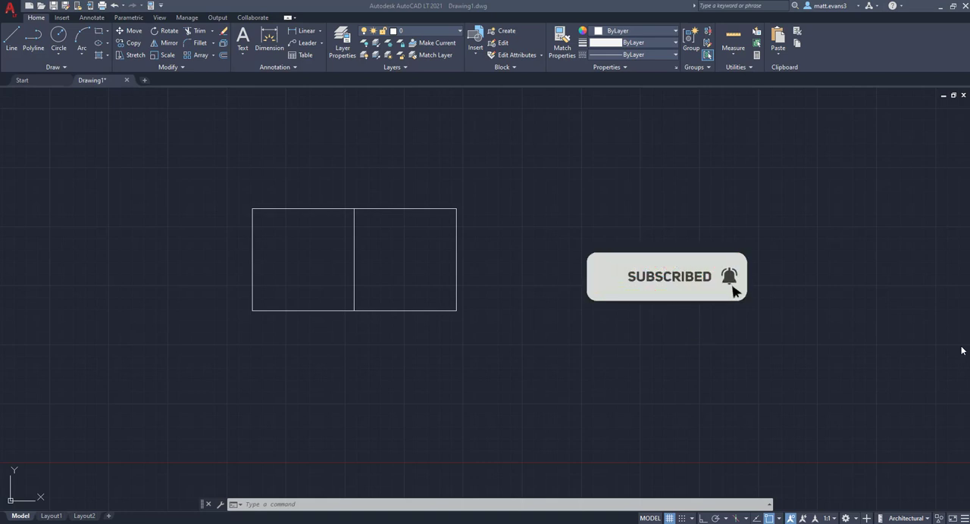